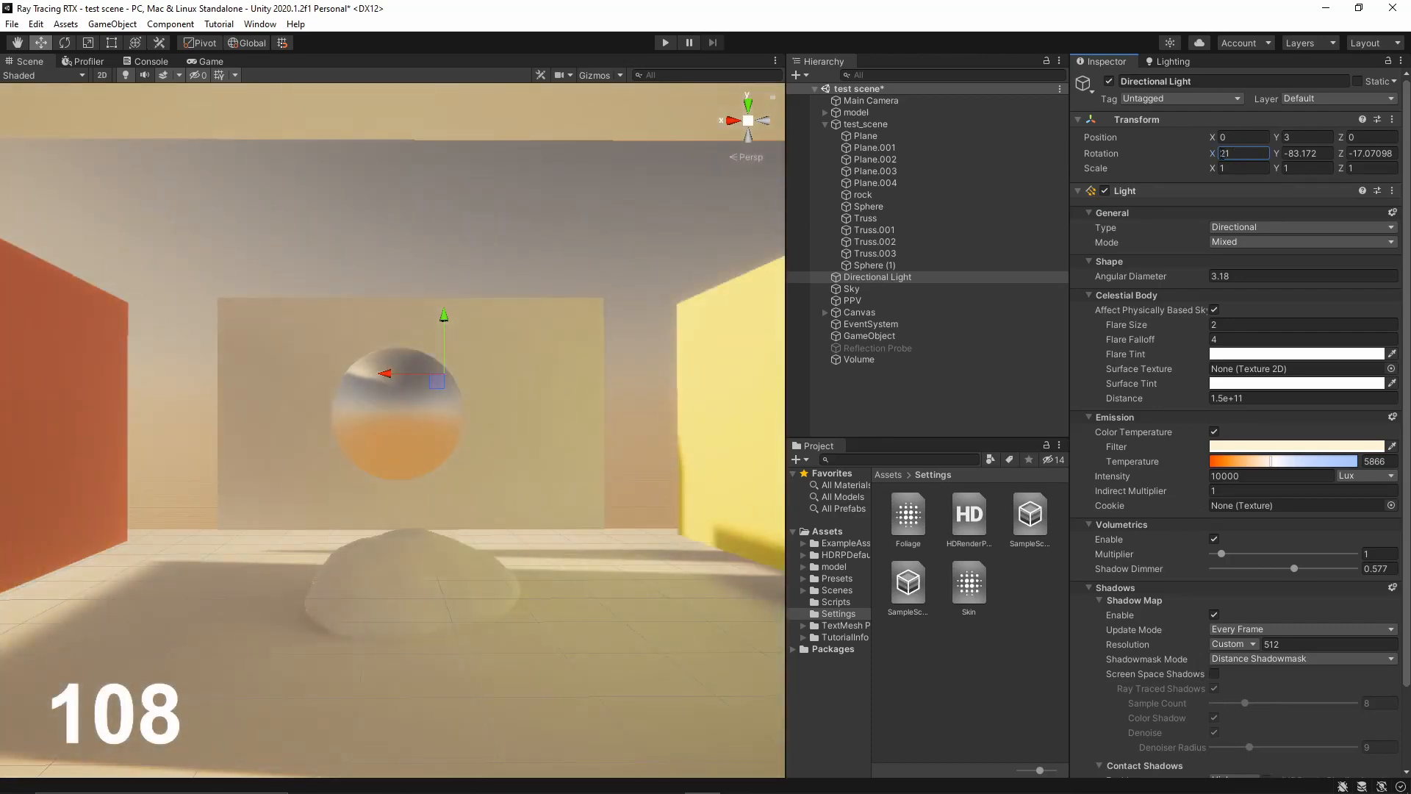
# - Create a new Unity project from the High Definition RP template in Unity Hub
pyautogui.click(857, 359)
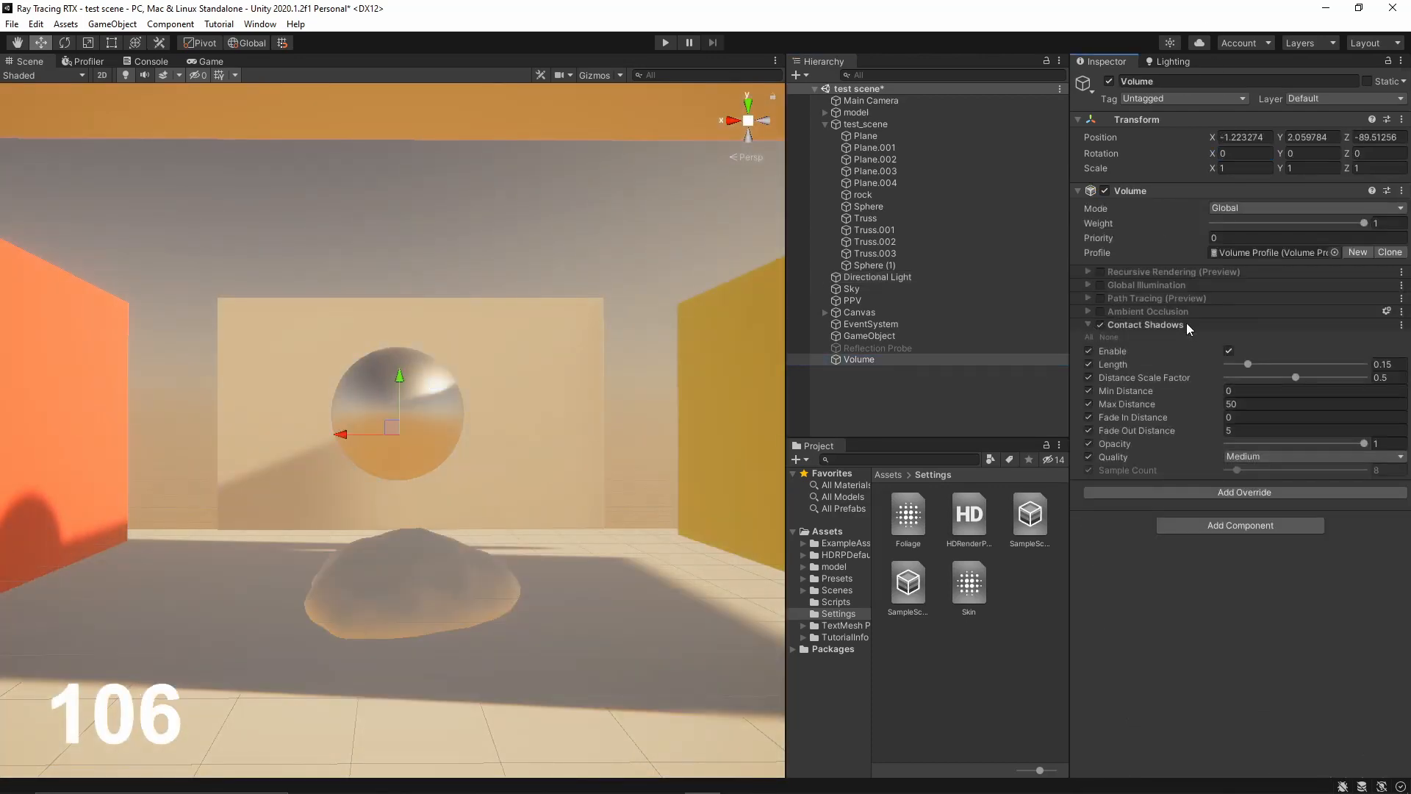
pyautogui.click(874, 278)
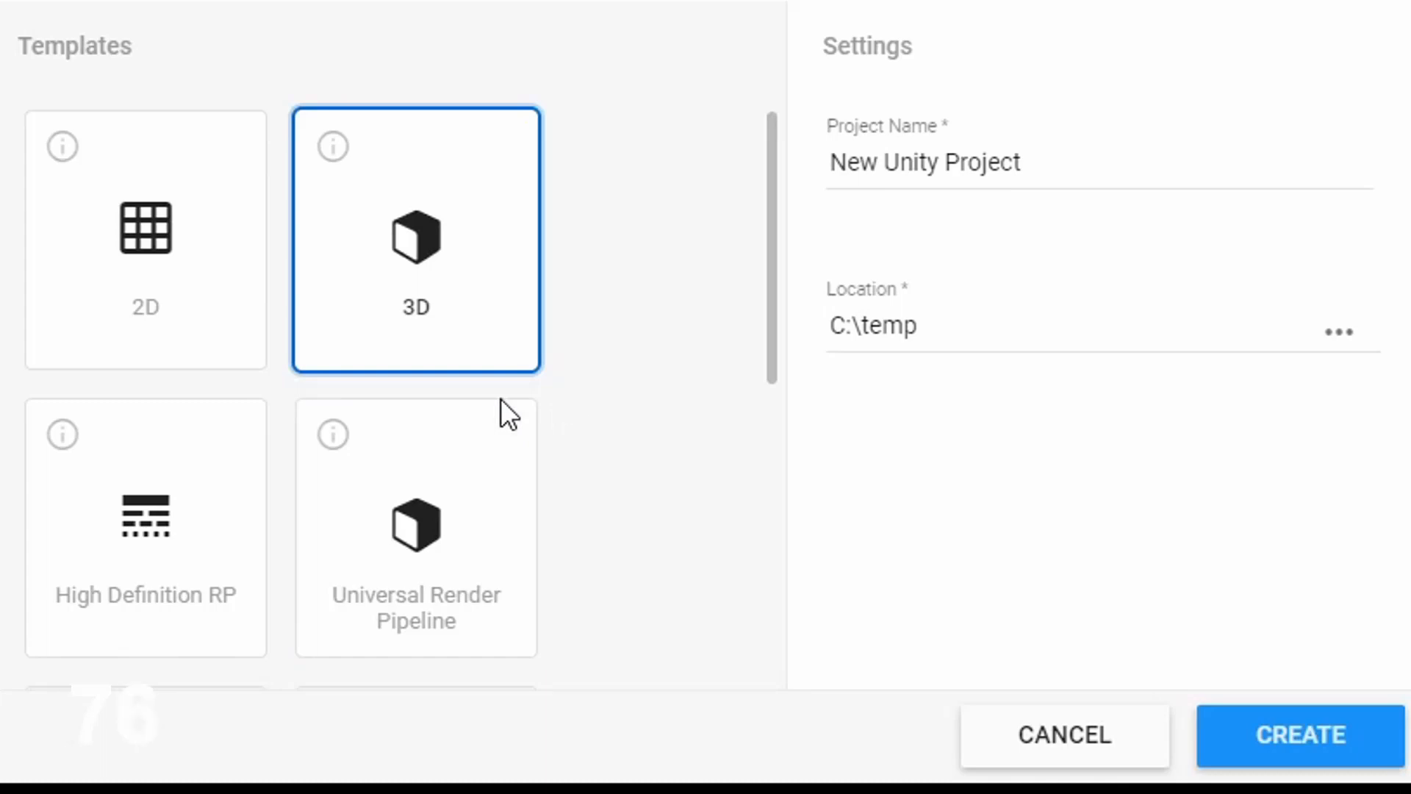
pyautogui.click(145, 526)
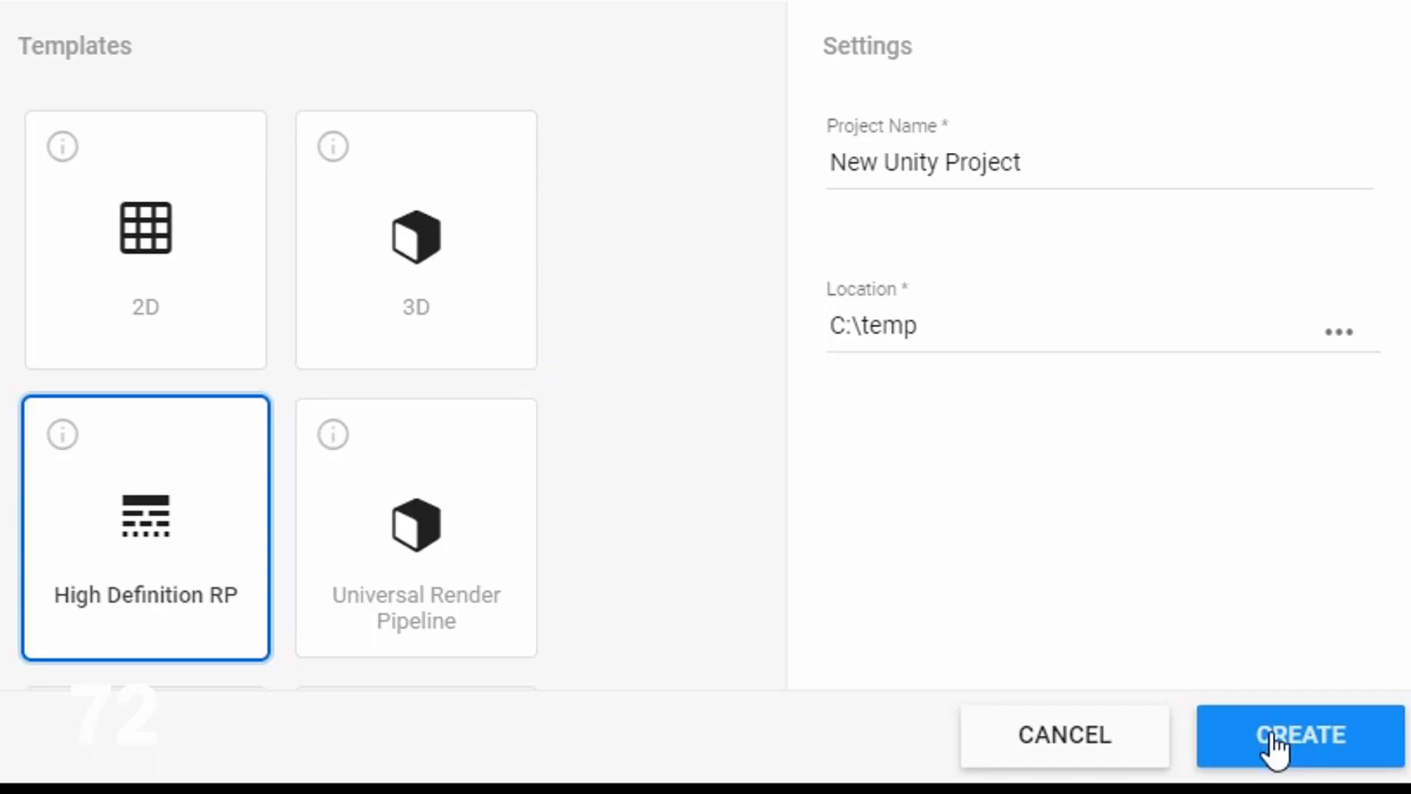
pyautogui.click(1301, 735)
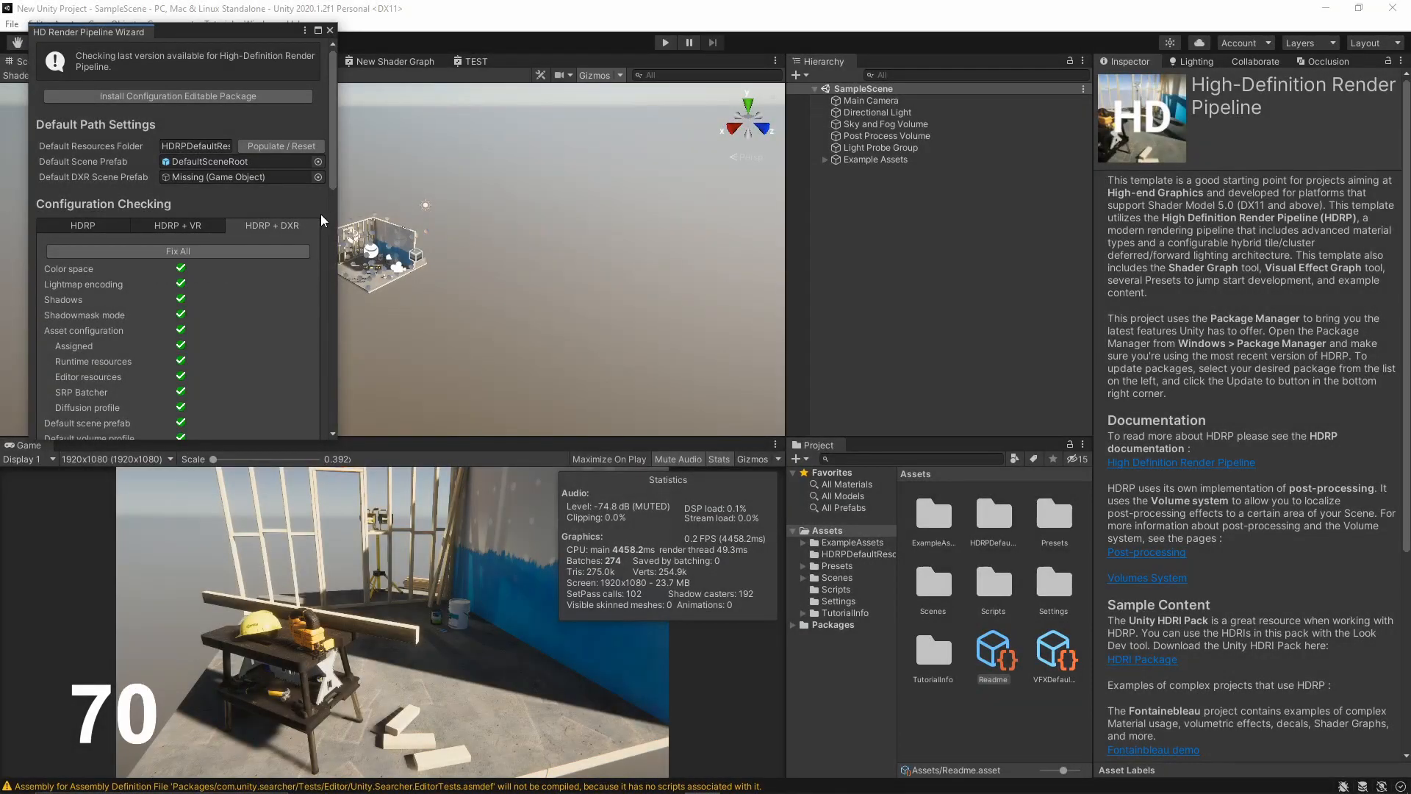
pyautogui.moveTo(327, 256)
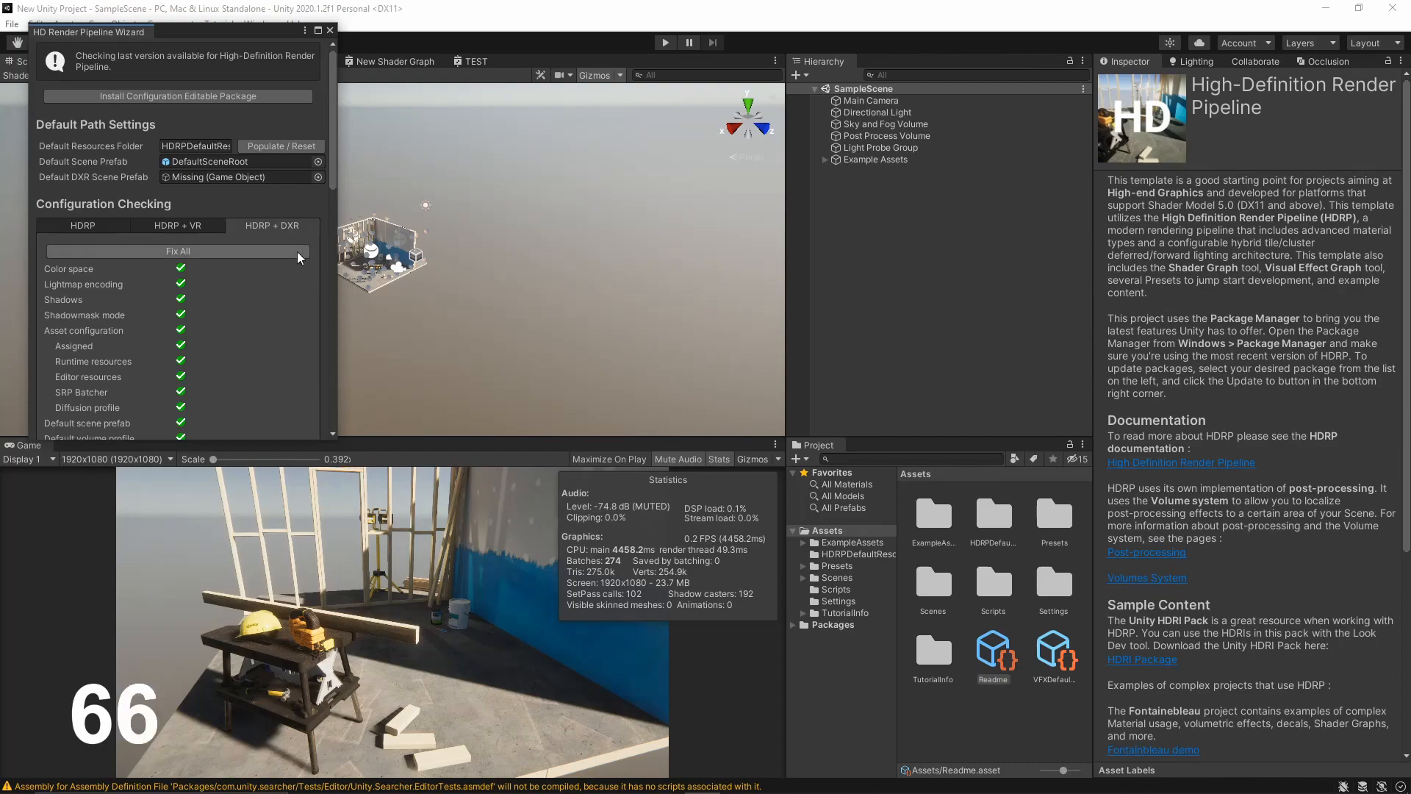
# - Fix All configuration checks under HDRP + DXR in the Render Pipeline Wizard
pyautogui.click(178, 95)
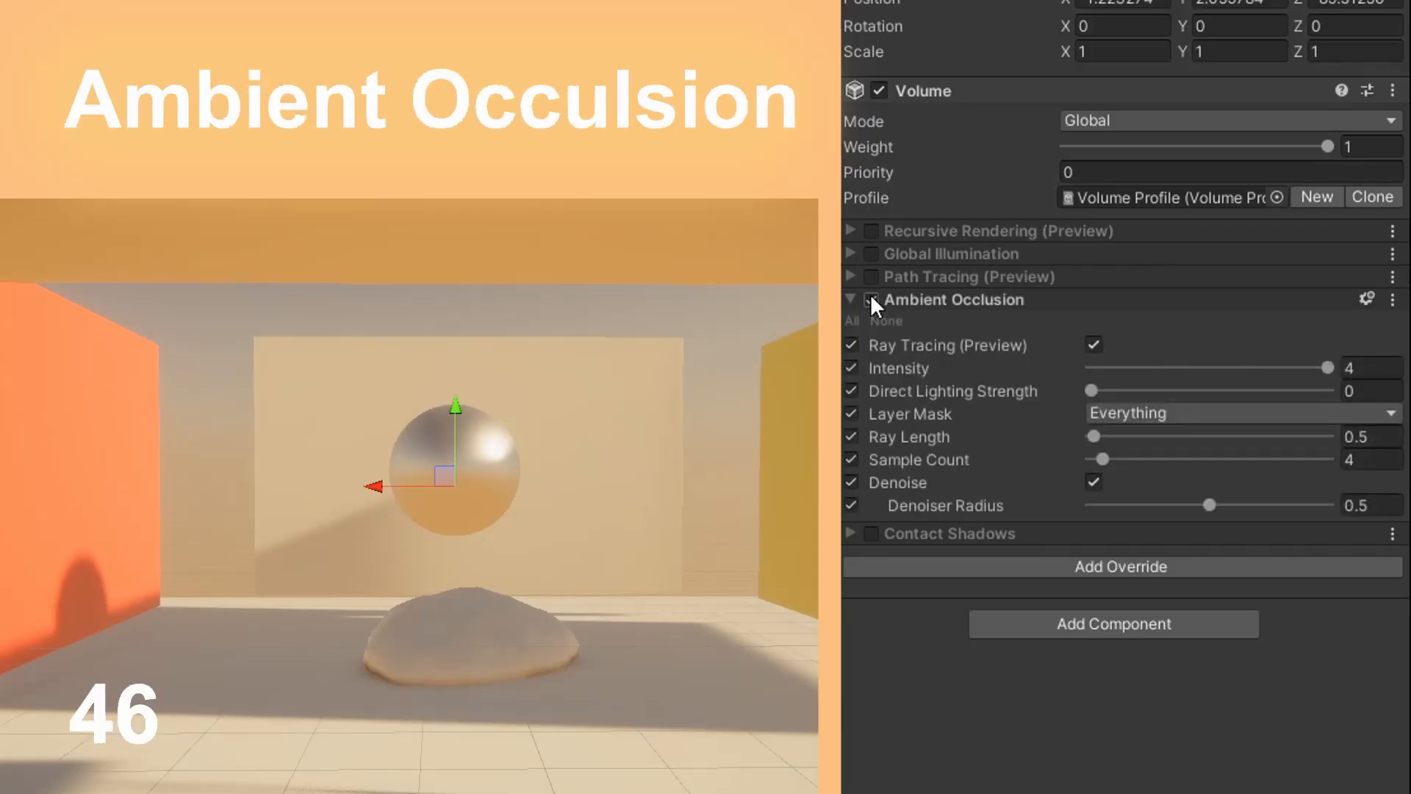
# - Toggle the Volume's ray-traced Ambient Occlusion override to compare the scene with and without it
pyautogui.click(870, 300)
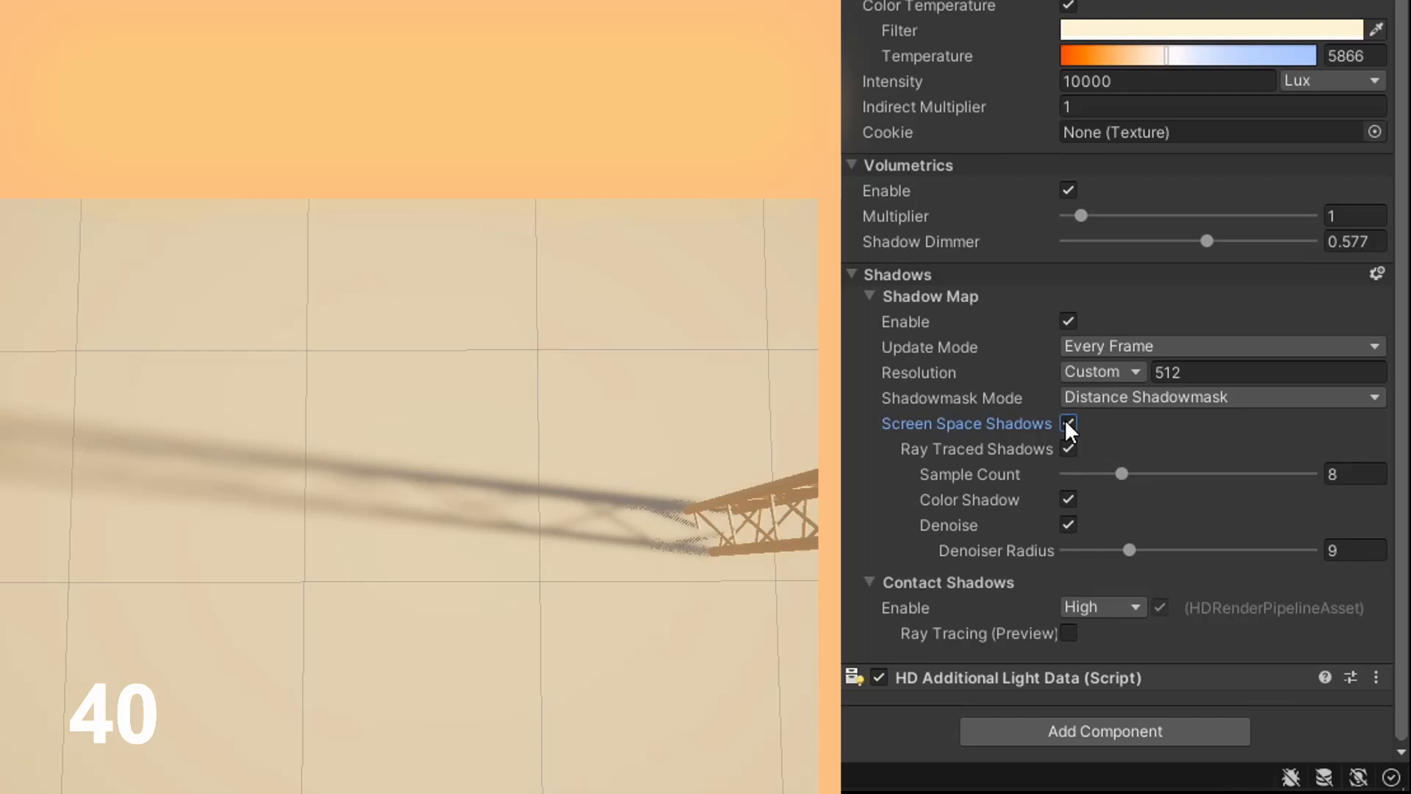
# - Switch the Directional Light's Screen Space Shadows off and back on to compare ray-traced shadow quality
pyautogui.click(1069, 424)
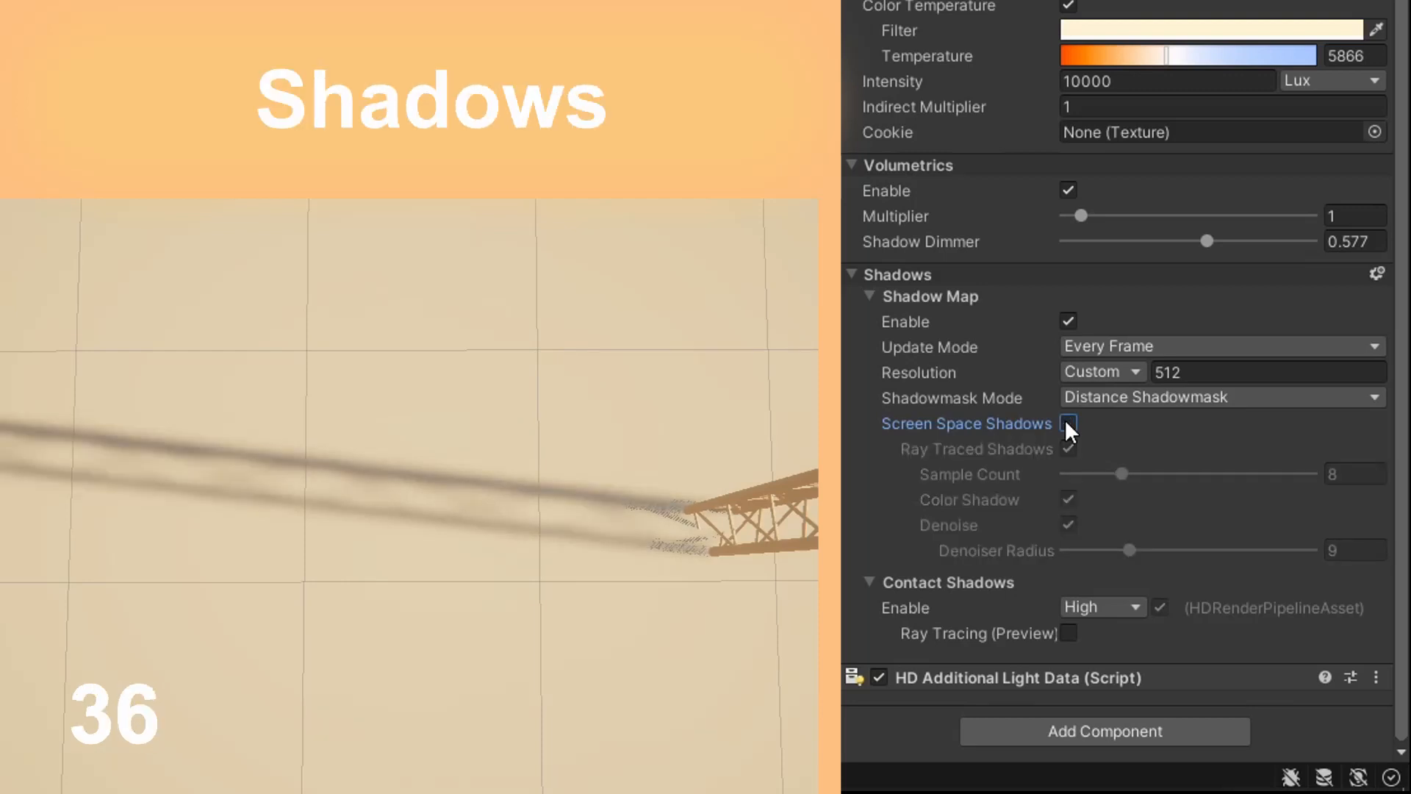
pyautogui.click(1069, 423)
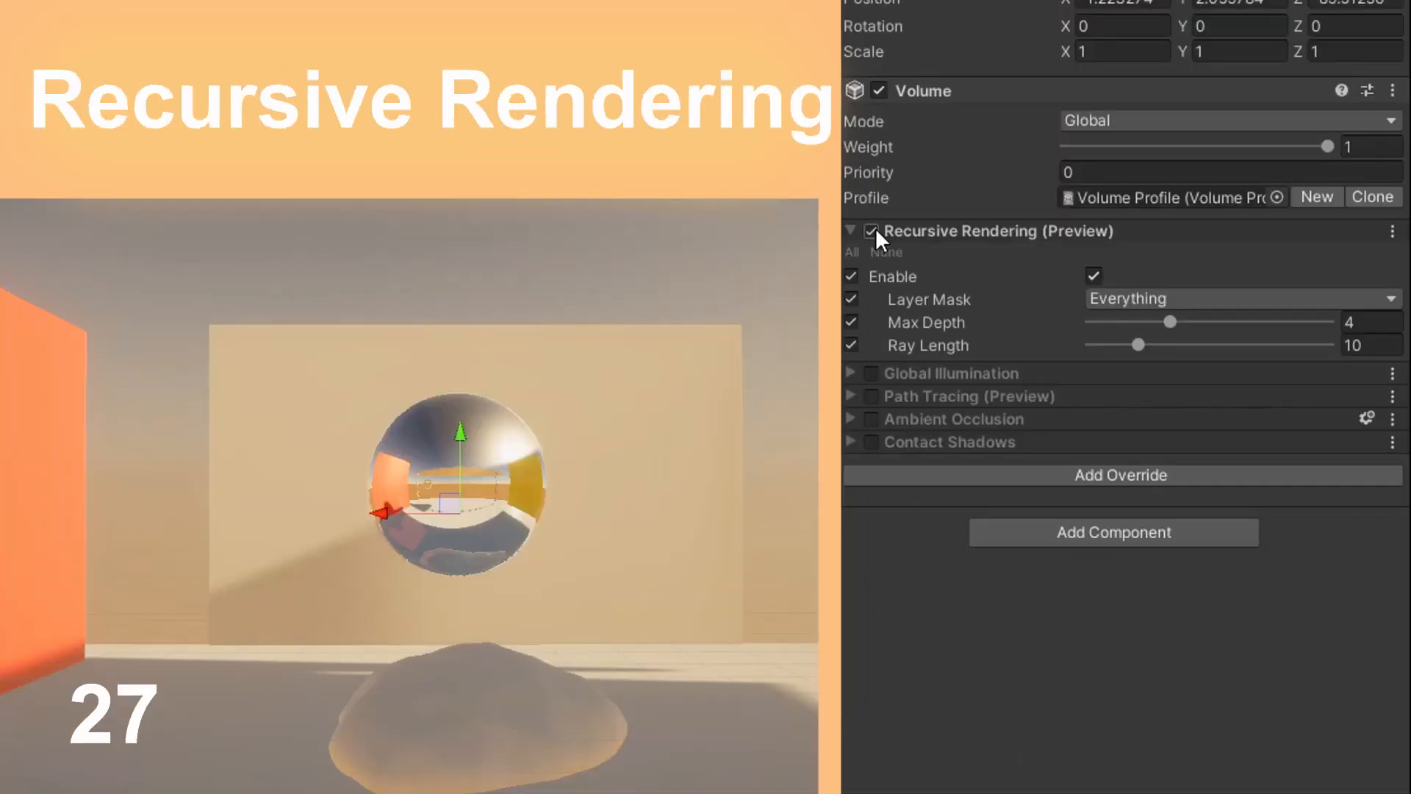
# - Disable and re-enable the Volume's Recursive Rendering (Preview) override, restoring the sphere's room reflections
pyautogui.click(871, 230)
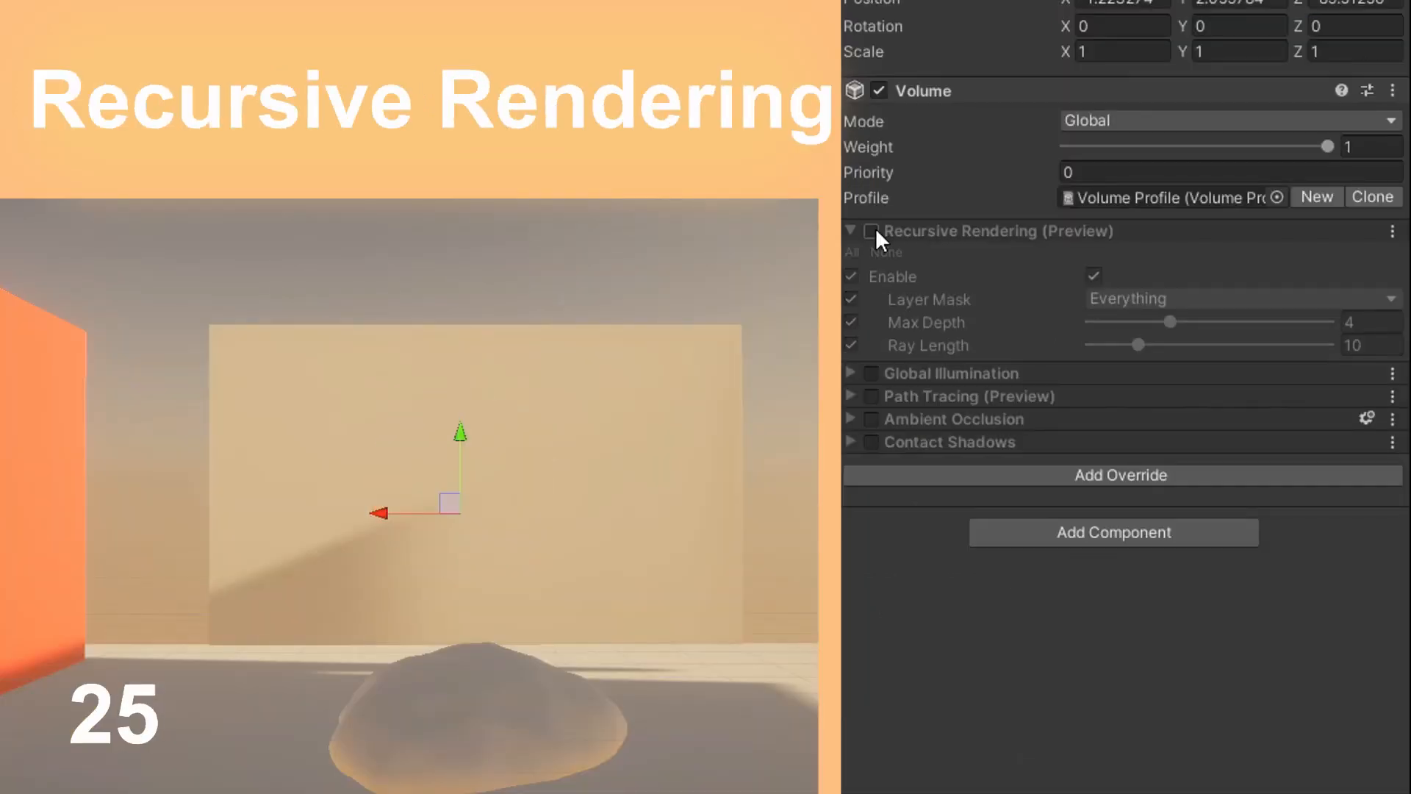
pyautogui.click(869, 231)
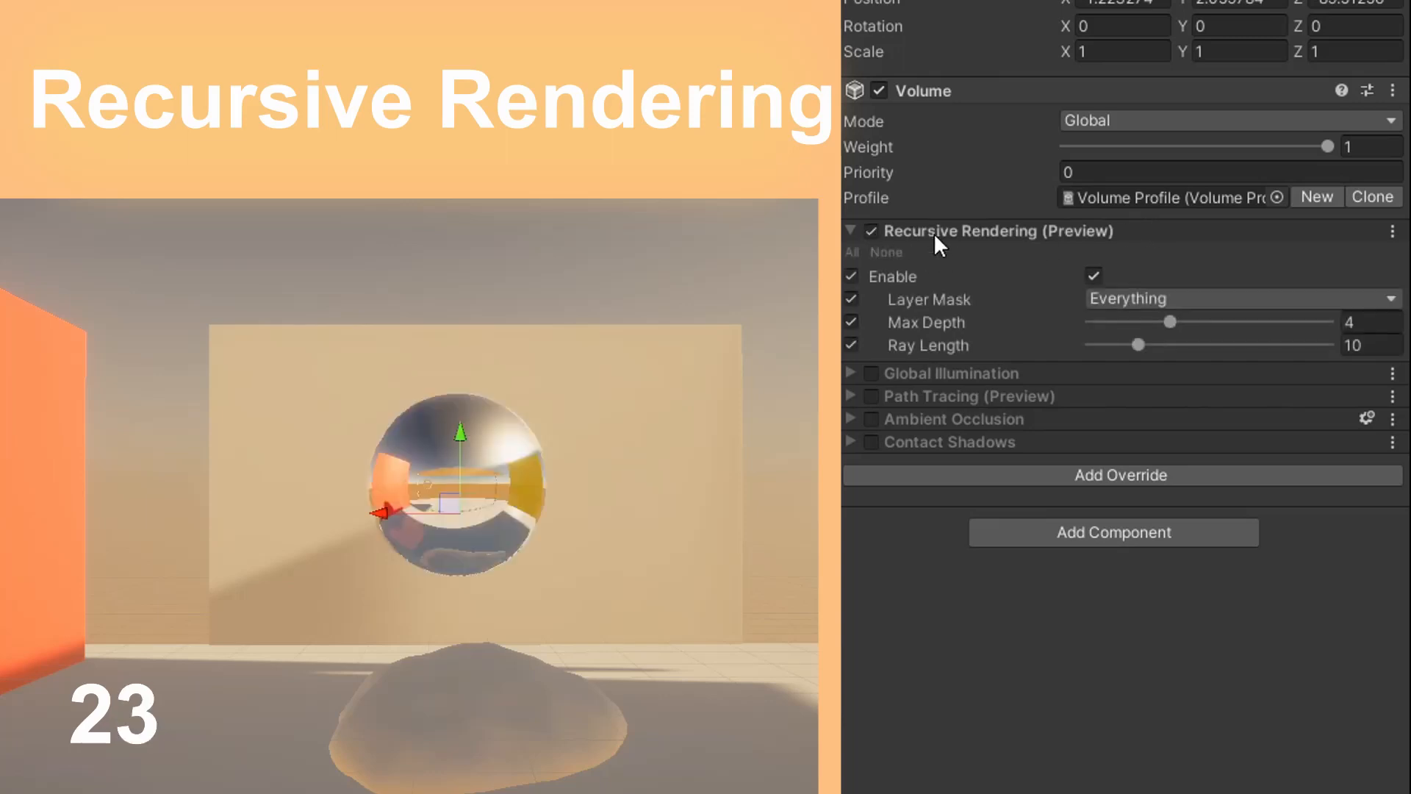
pyautogui.moveTo(1152, 235)
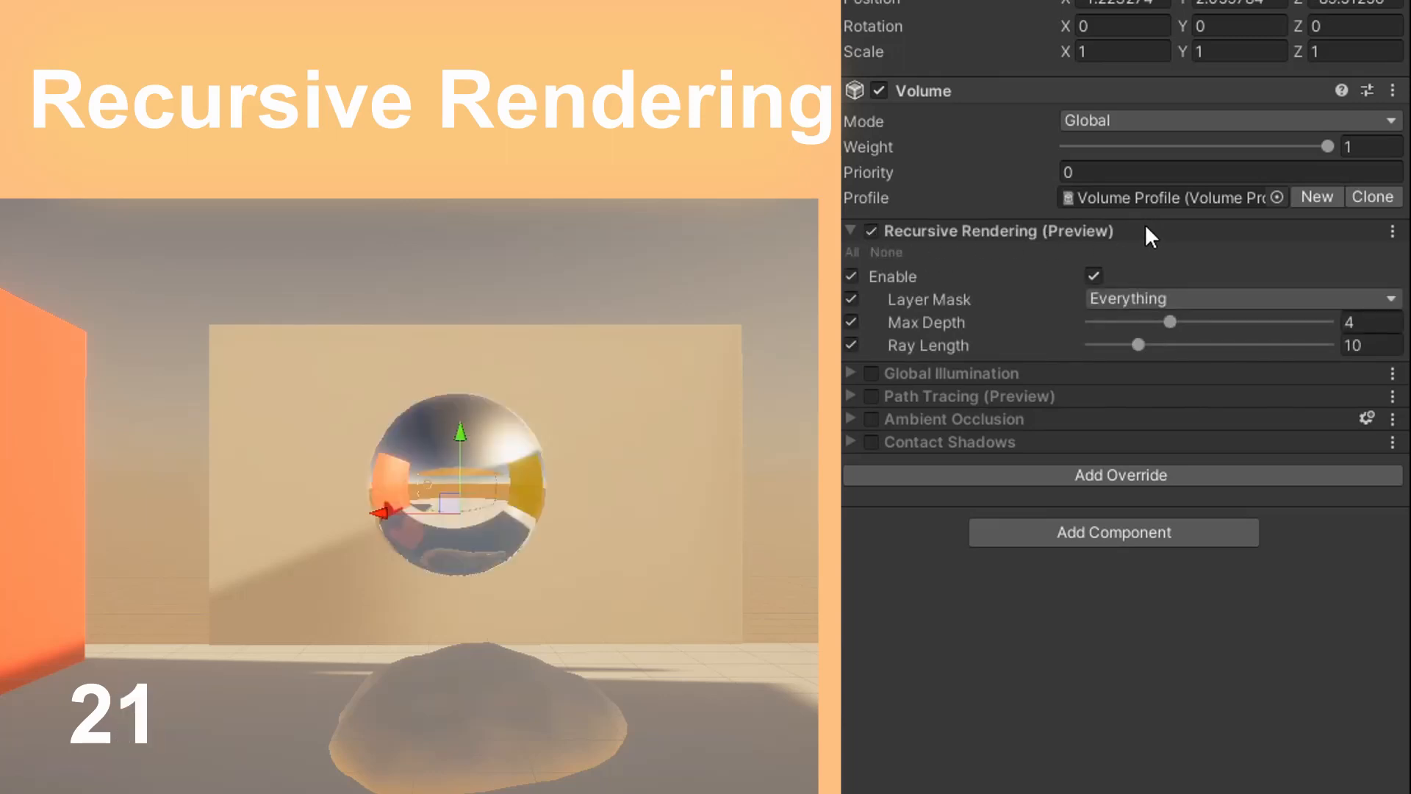